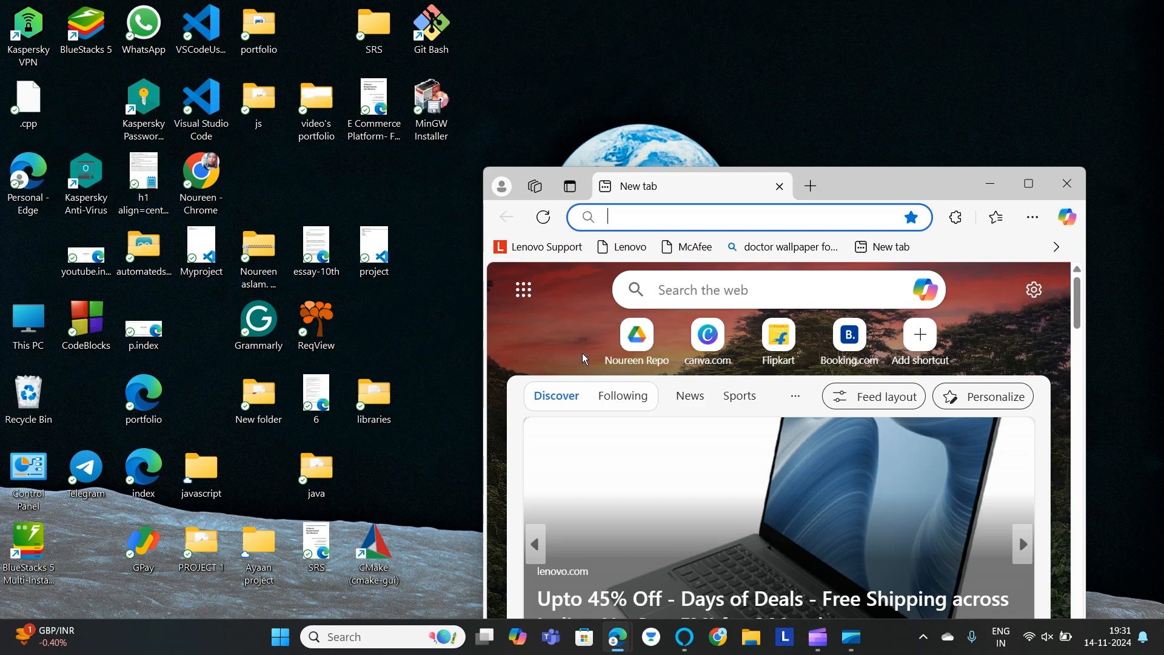
# - Maximize the Edge window to fill the screen
pyautogui.click(1065, 183)
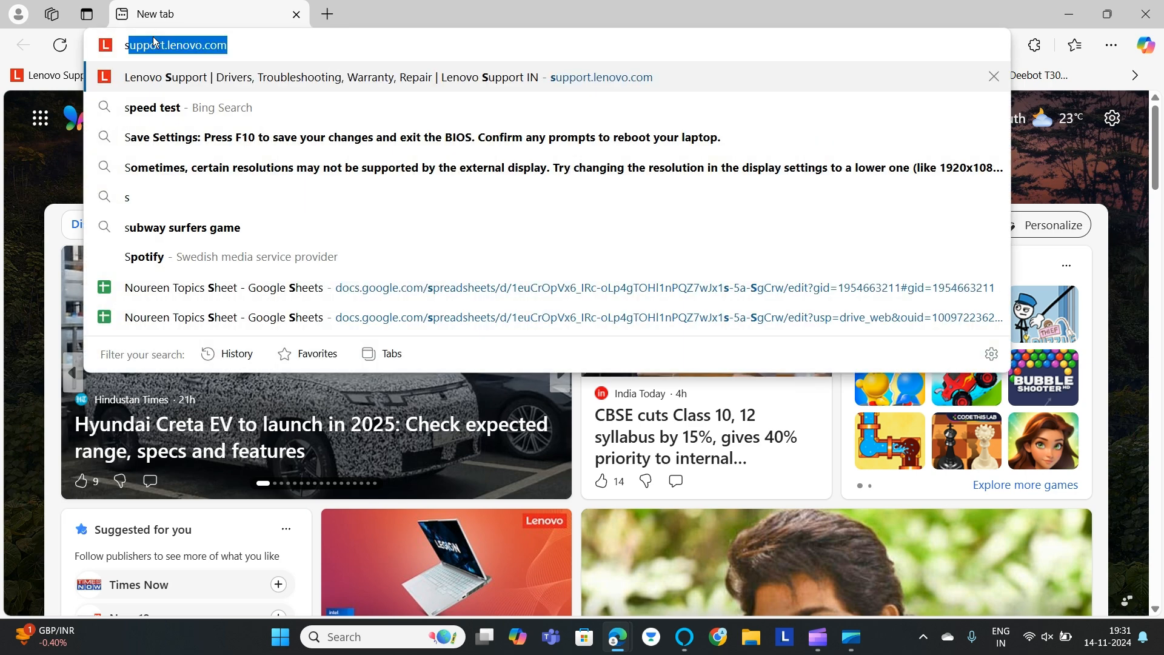
# - Go to support.lenovo.com and choose the PC product family's View PC Support
pyautogui.write('su')
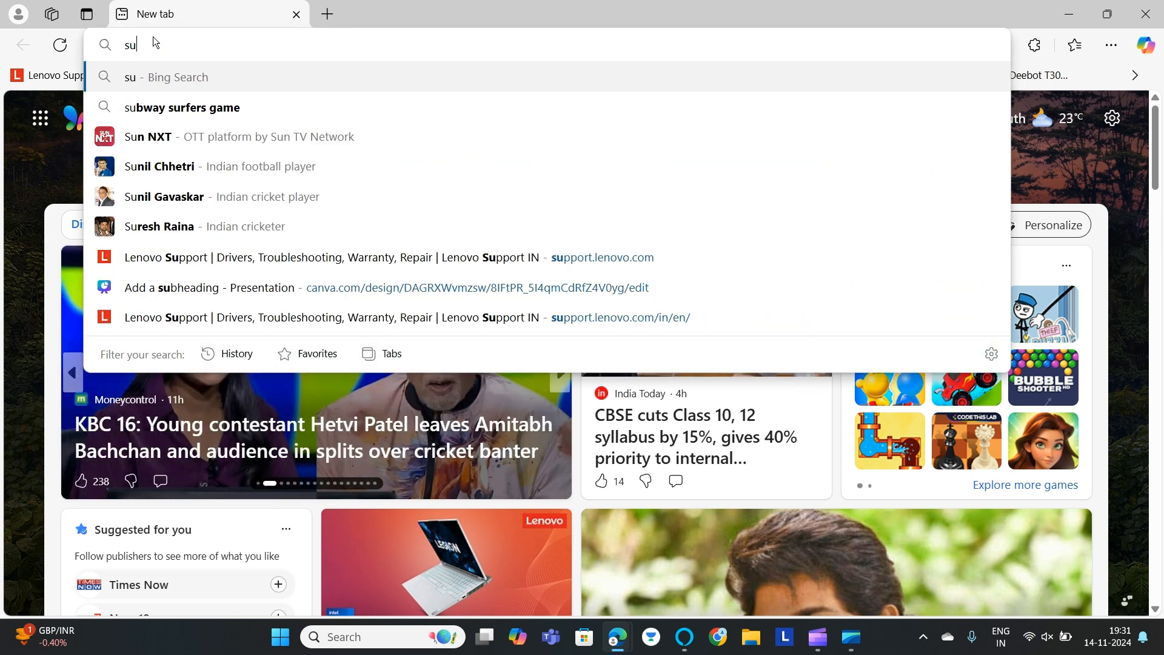
pyautogui.click(334, 257)
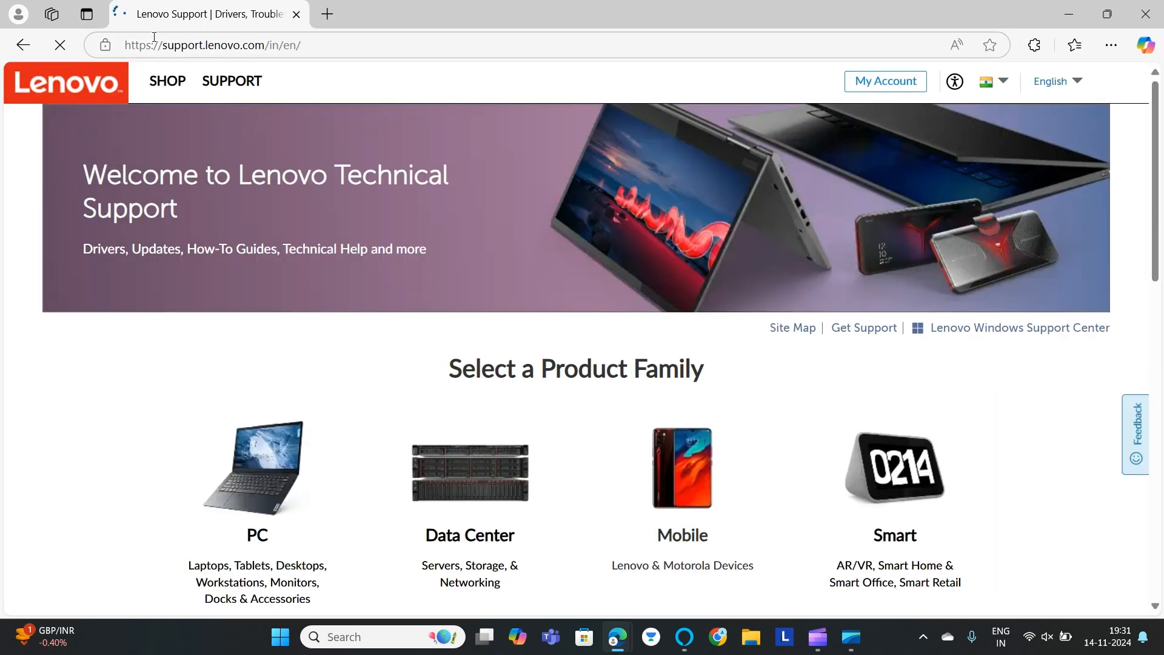
pyautogui.scroll(-3)
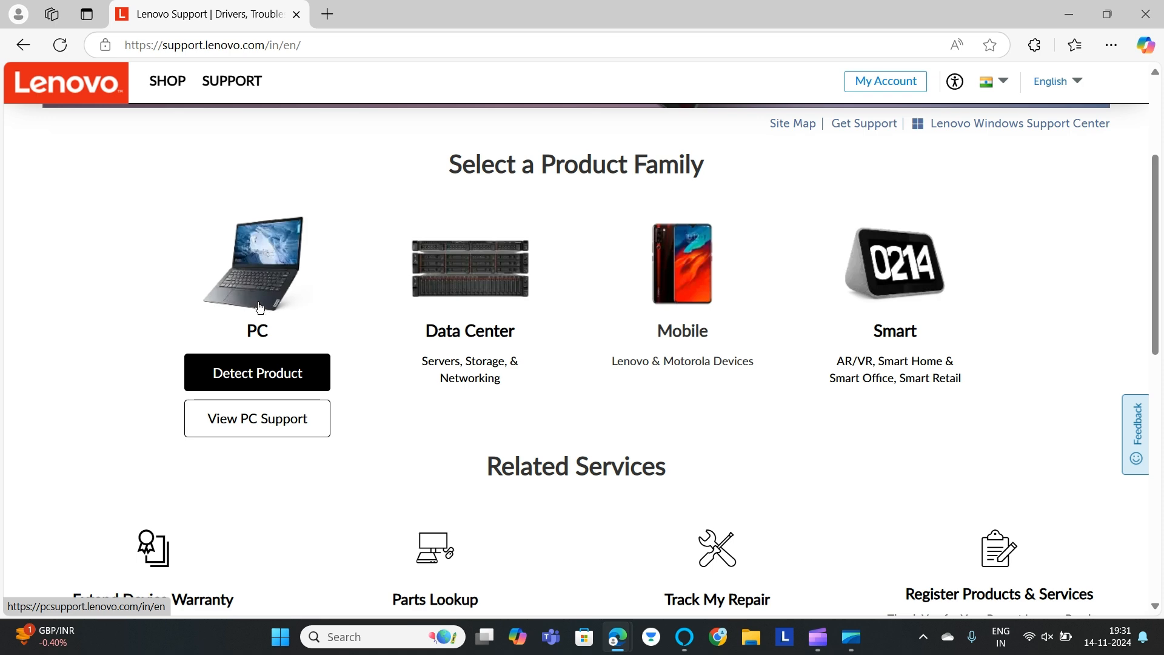
pyautogui.click(257, 417)
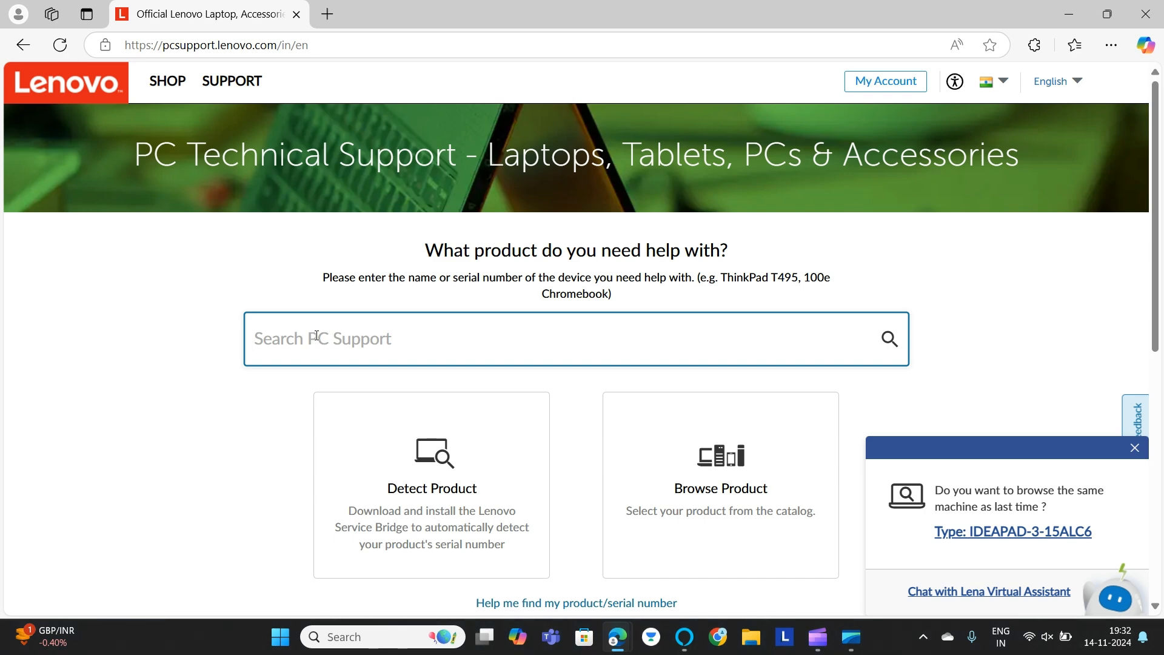
# - Search for 15alc6 and select the IdeaPad 3-15ALC6 result
pyautogui.write('15alc6')
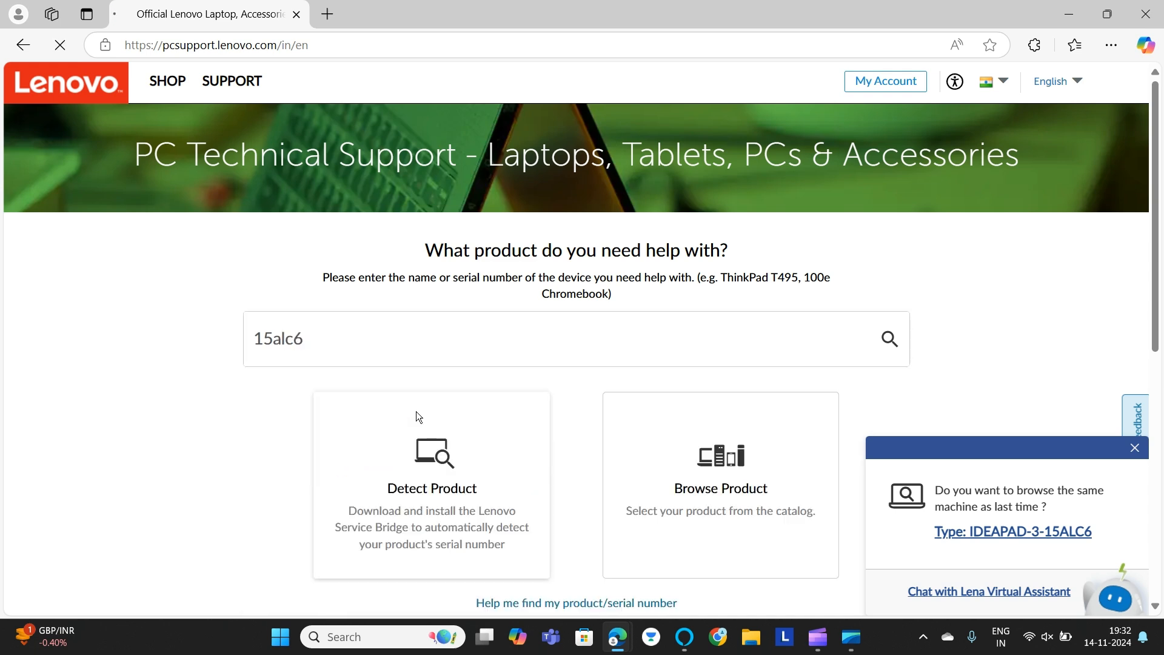
pyautogui.click(1011, 531)
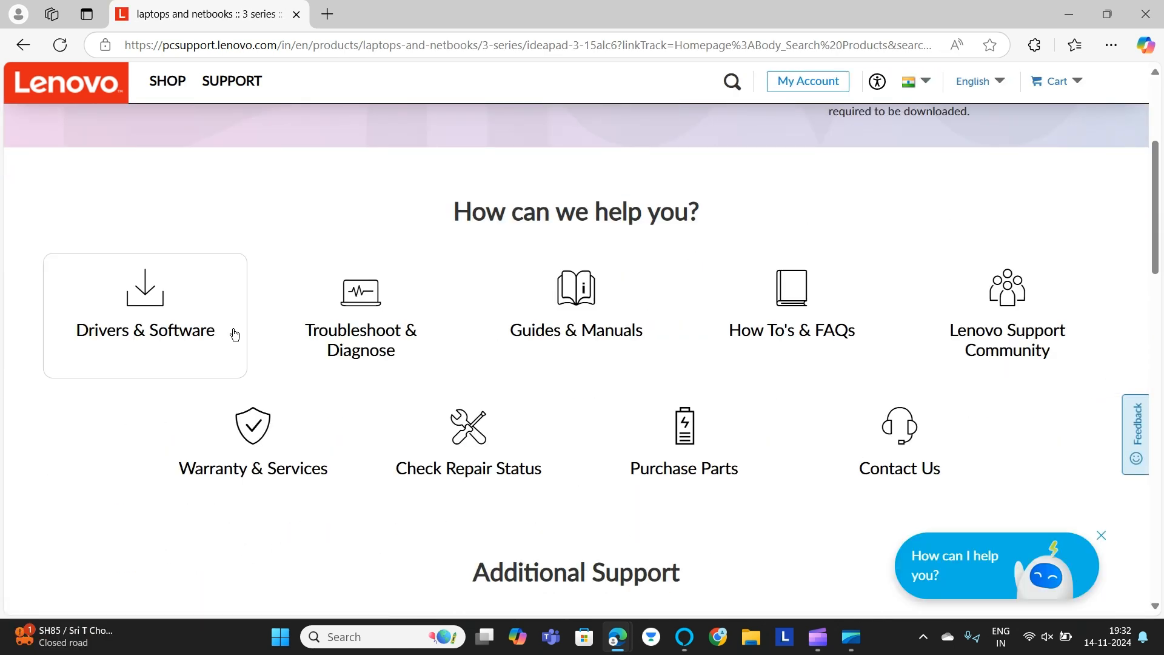
pyautogui.moveTo(163, 306)
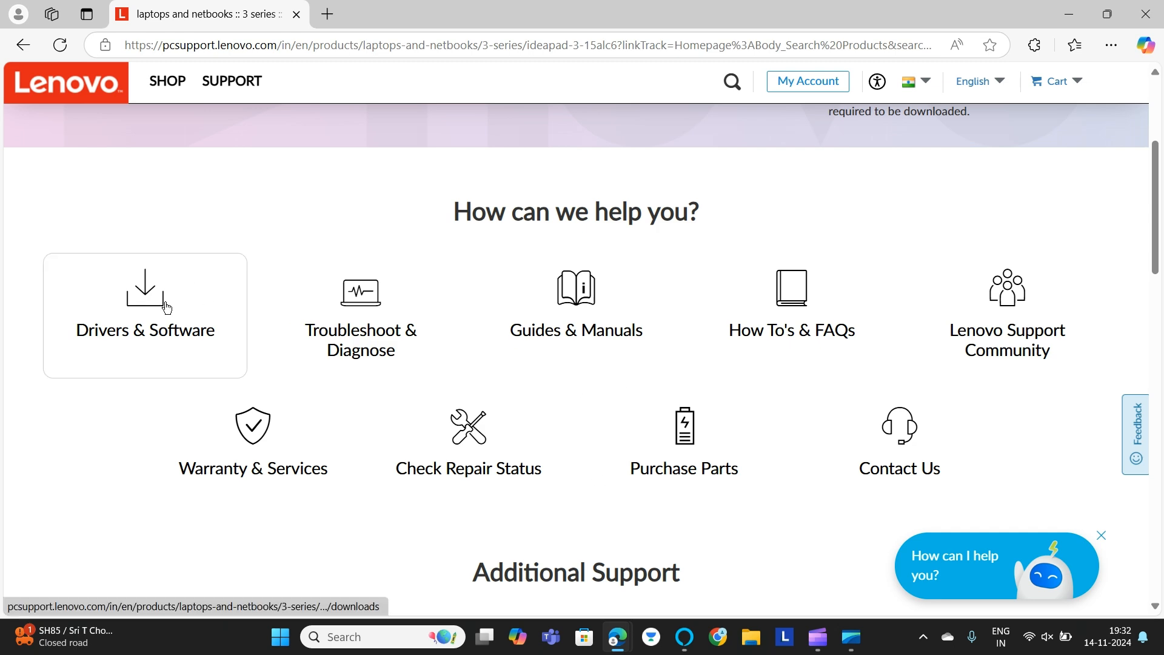
# - Open Drivers & Software, then choose Select Drivers under Manual Update
pyautogui.click(144, 304)
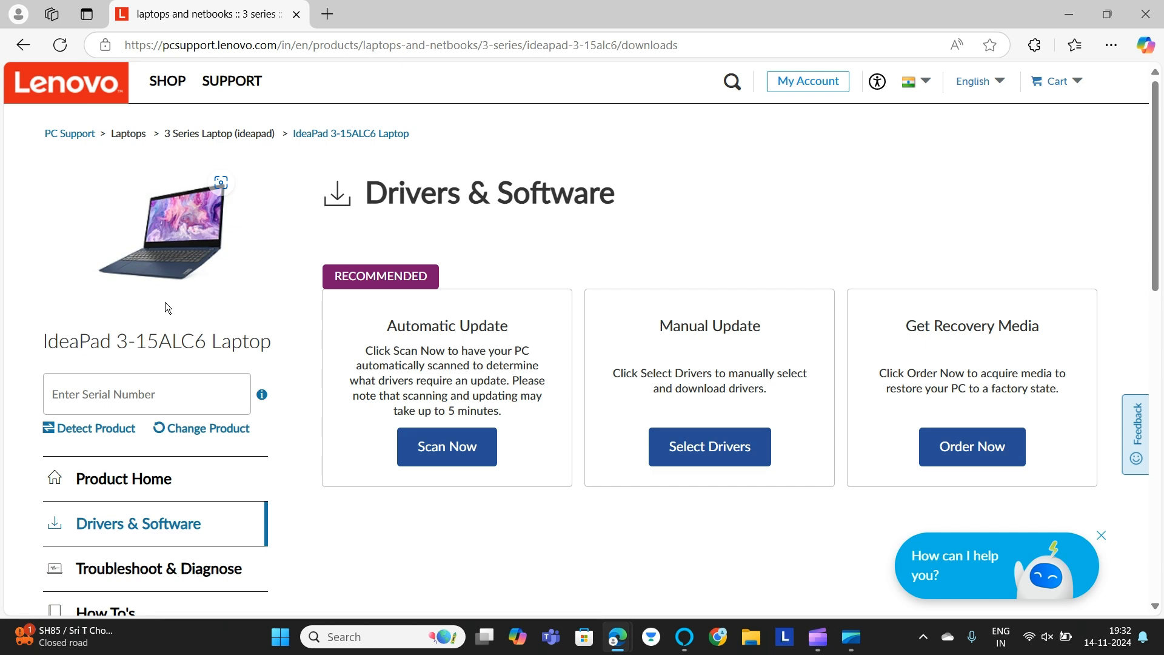
pyautogui.scroll(-3)
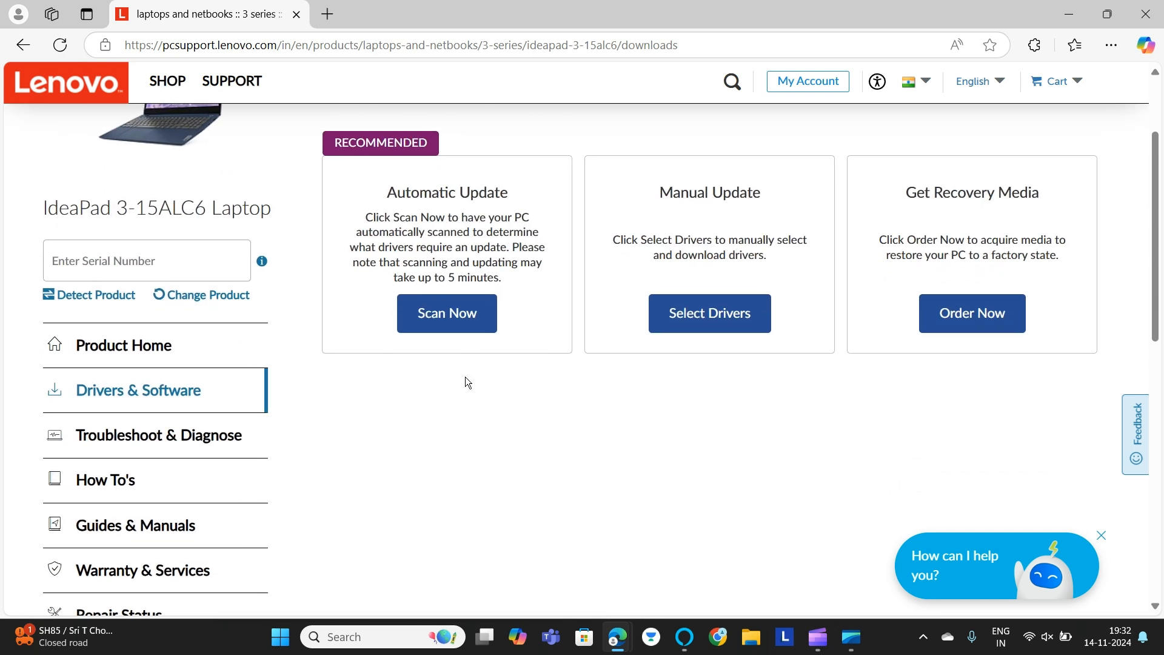
pyautogui.scroll(3)
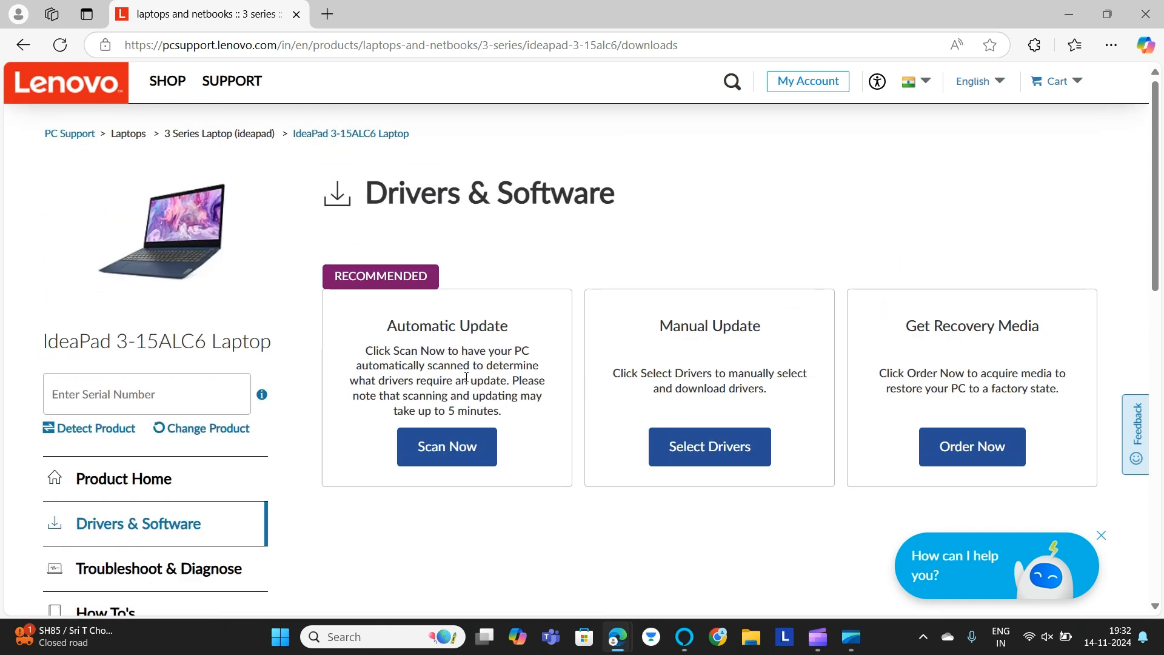
pyautogui.moveTo(660, 325); pyautogui.dragTo(772, 373)
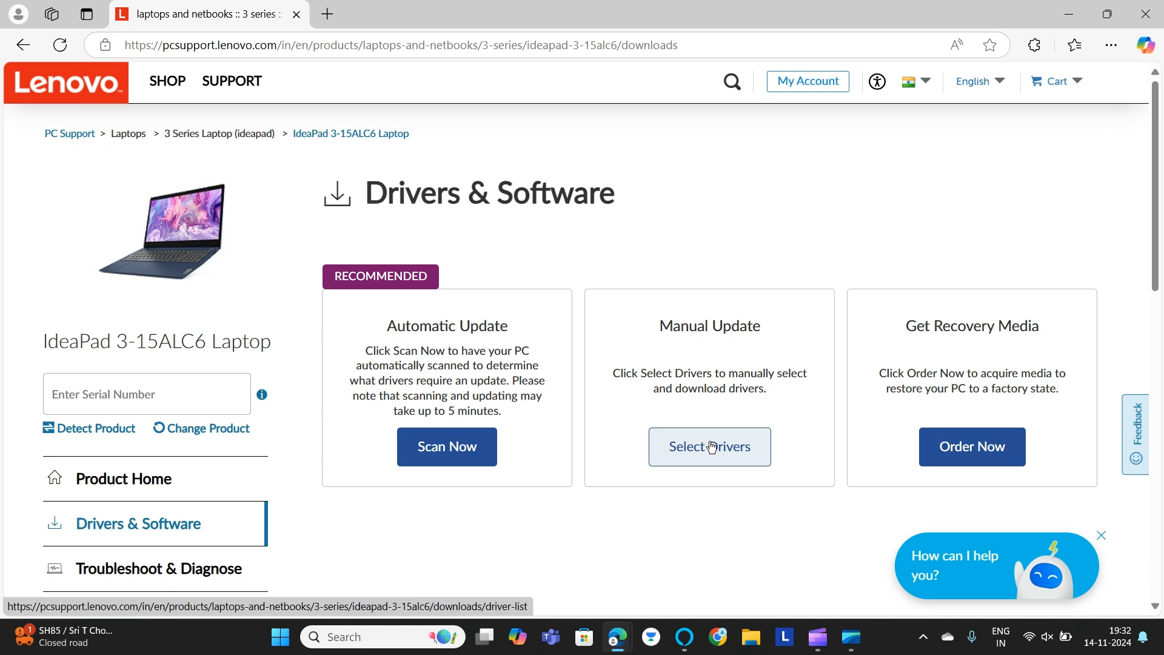
pyautogui.click(709, 446)
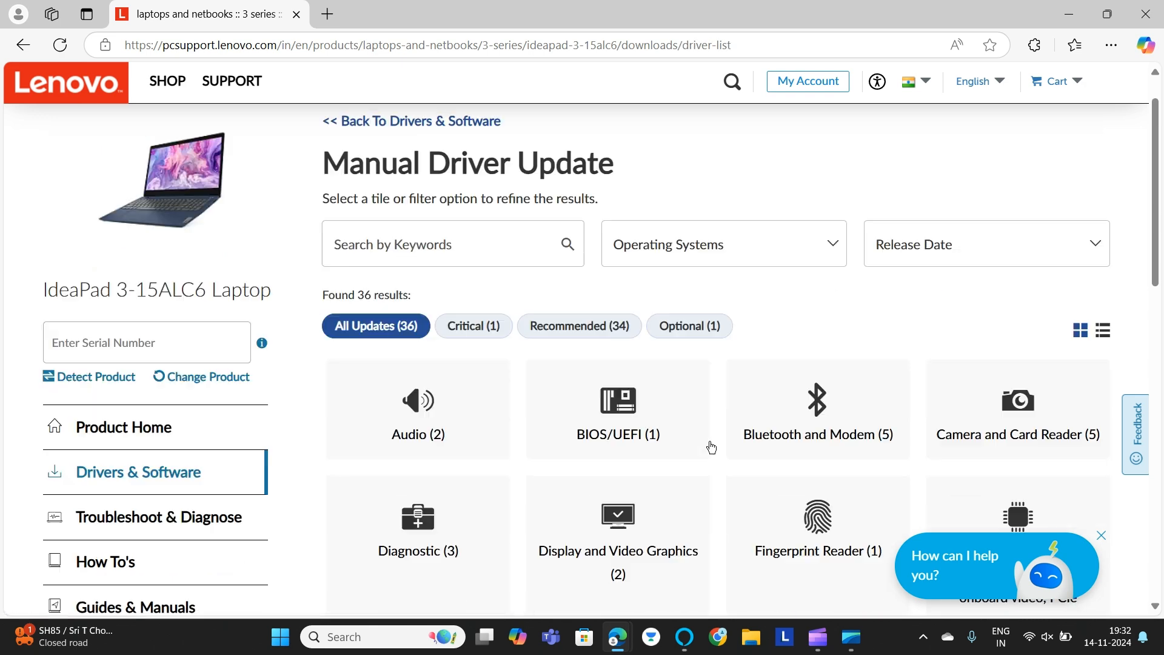
# - Filter to the BIOS/UEFI category and scroll to the GLCN63WW BIOS Update package
pyautogui.scroll(-3)
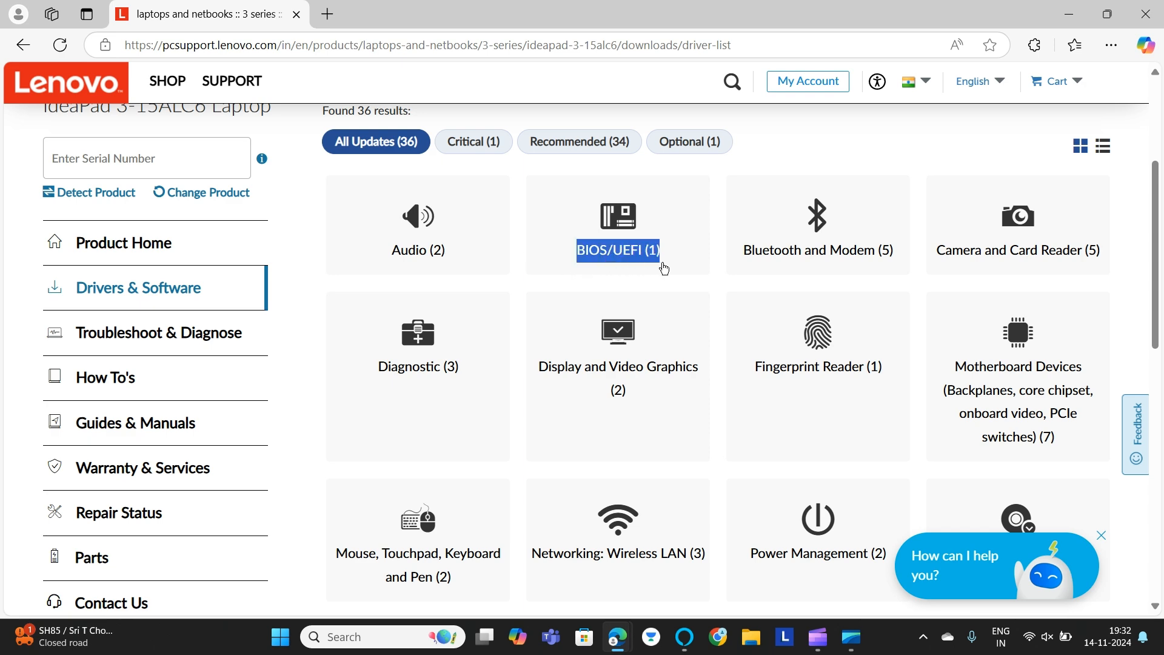
pyautogui.click(617, 250)
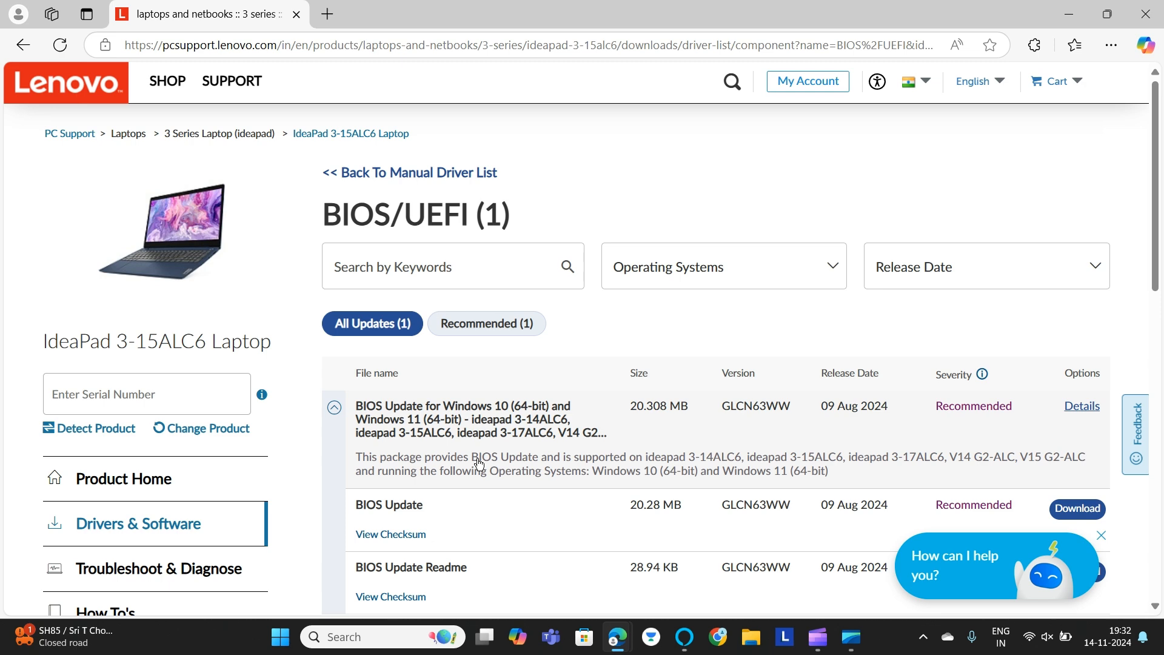
pyautogui.scroll(-3)
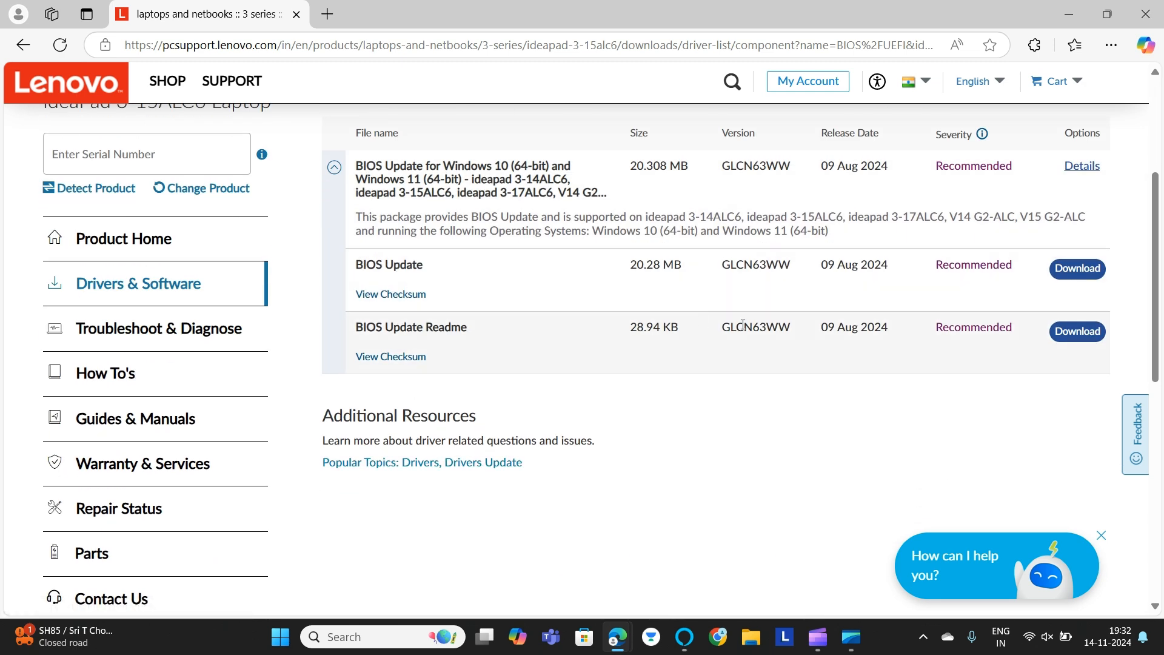